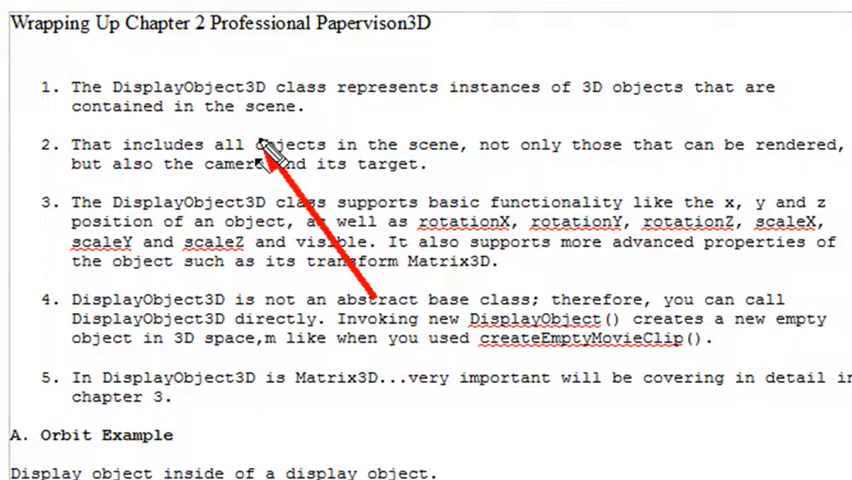
- Run the ContainerPivot.html demo with its purple sphere, then reach the Multi-Container Pivot notes
click(280, 150)
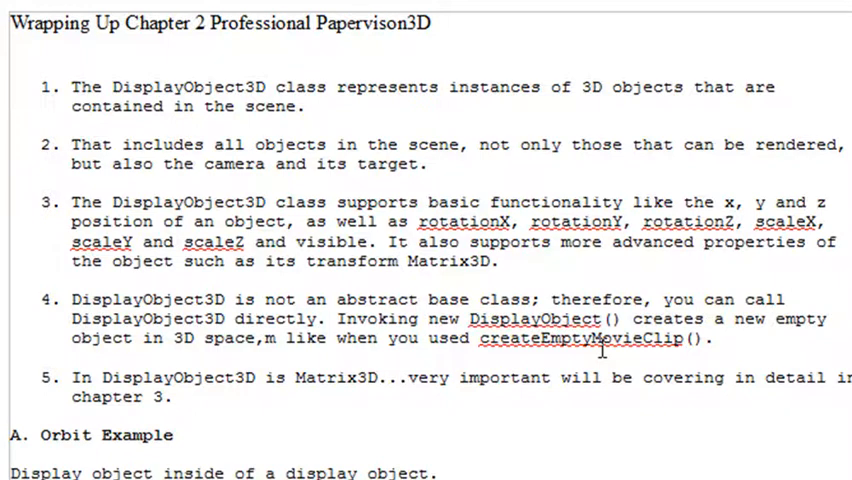
mouse_move(600, 366)
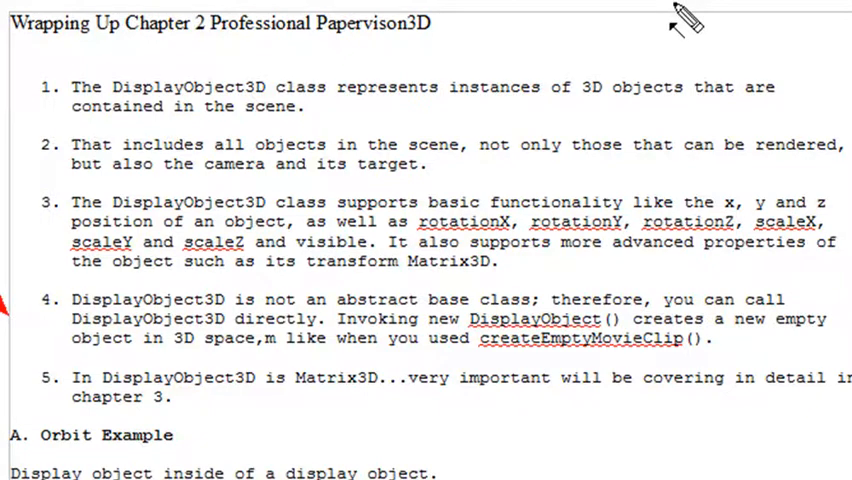
scroll(down, 3)
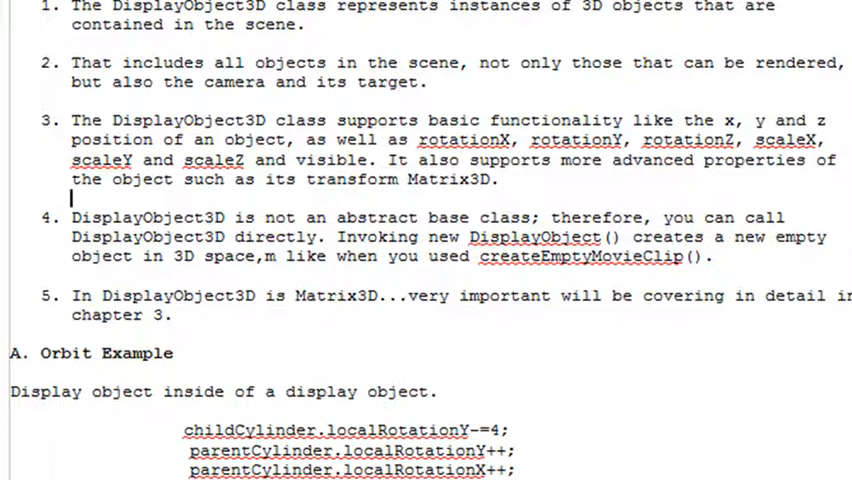
scroll(down, 3)
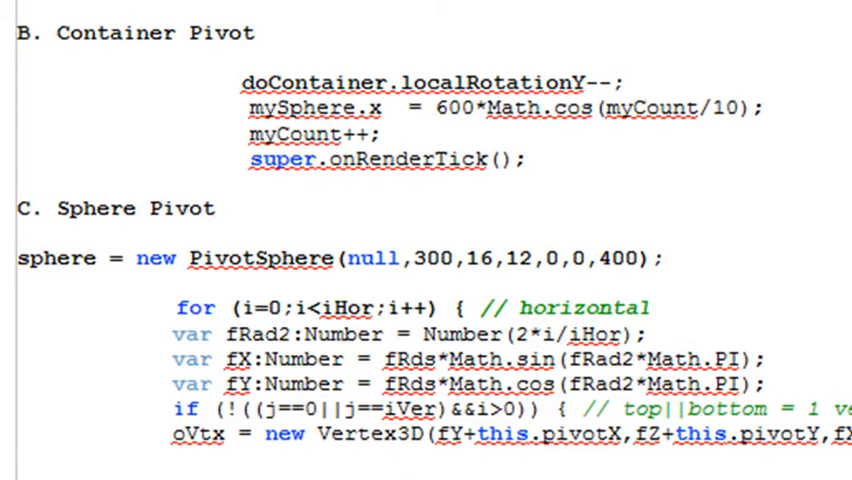
scroll(up, 3)
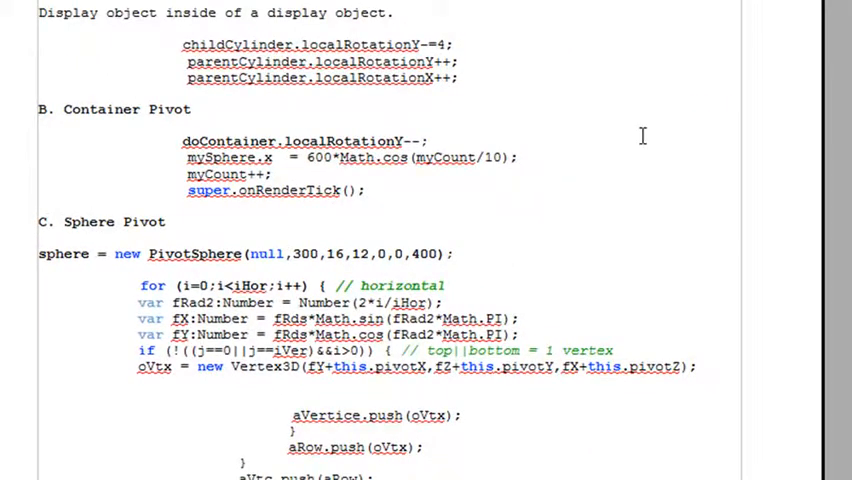
mouse_move(636, 132)
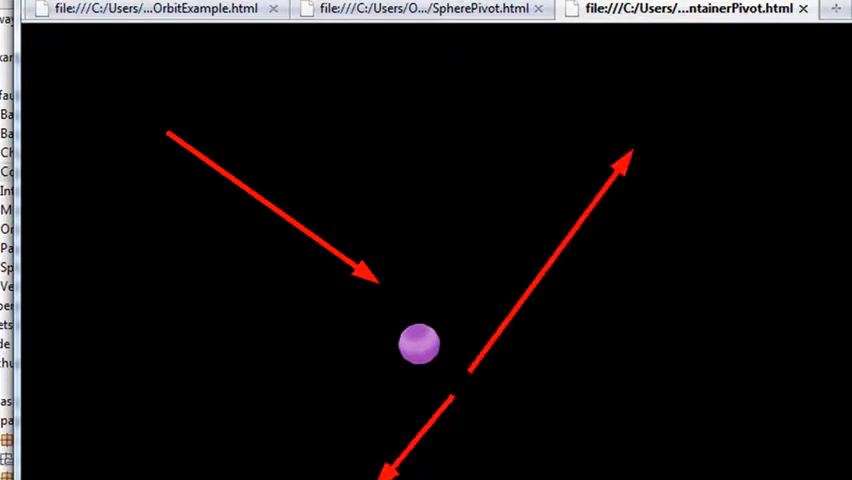
mouse_move(528, 368)
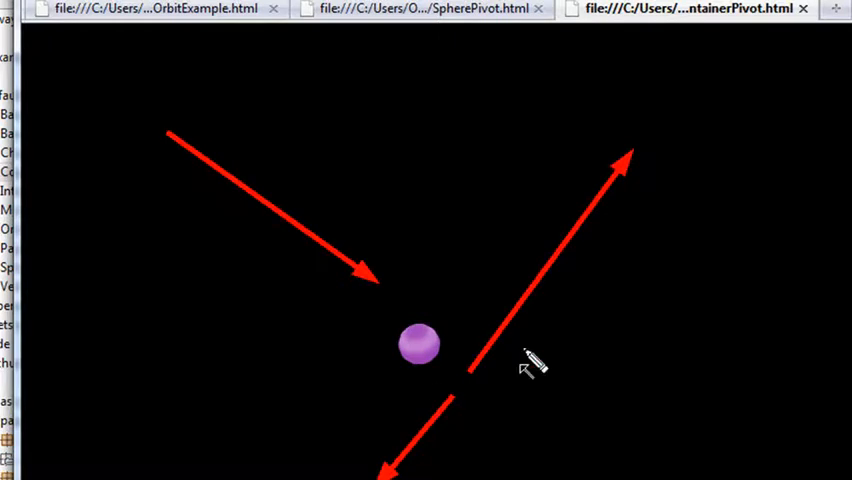
mouse_move(662, 454)
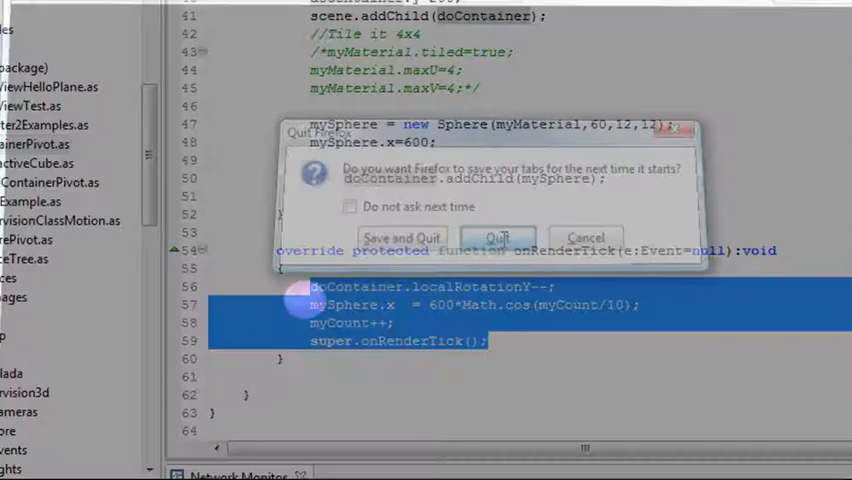
- Review the particle orbit loop notes and bring up MultiContainerPivot.as in Flash Builder
click(498, 236)
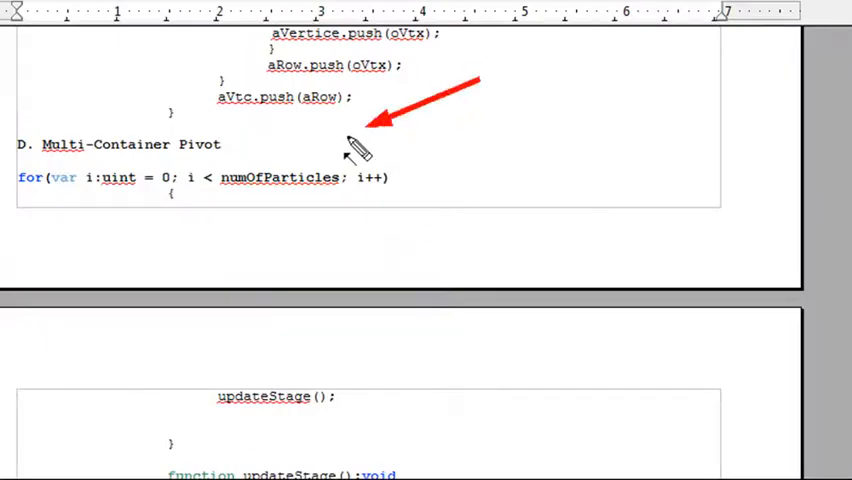
mouse_move(290, 160)
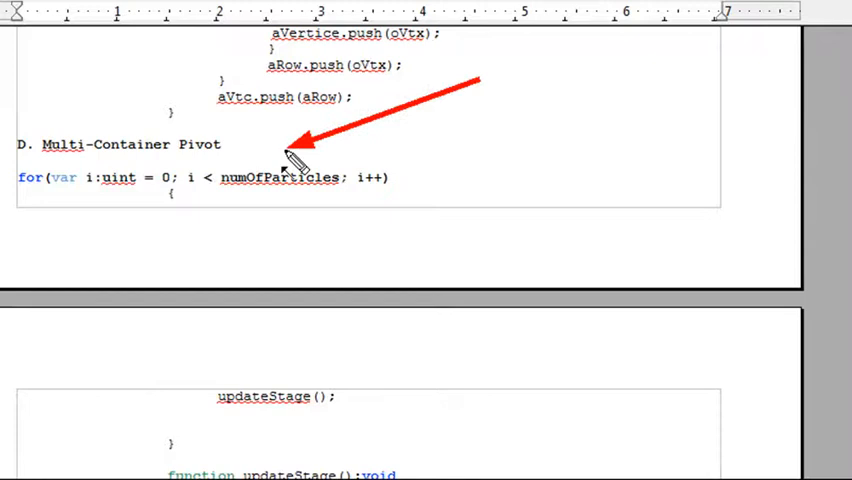
click(284, 148)
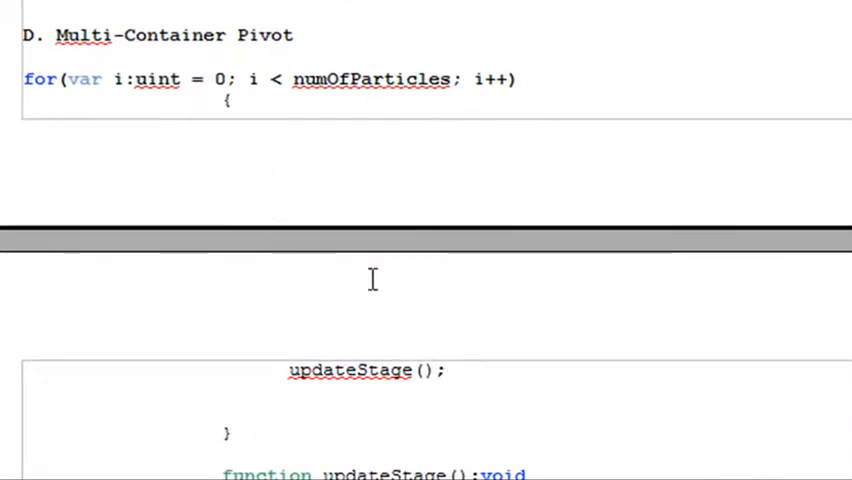
scroll(down, 3)
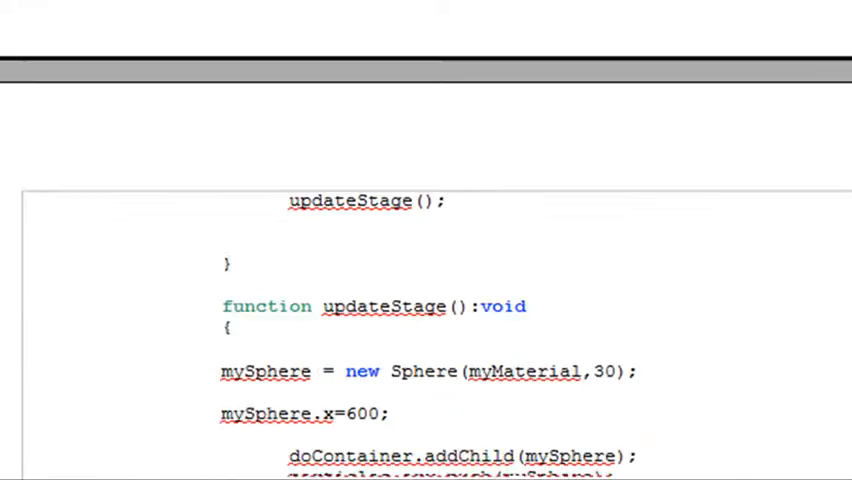
scroll(down, 3)
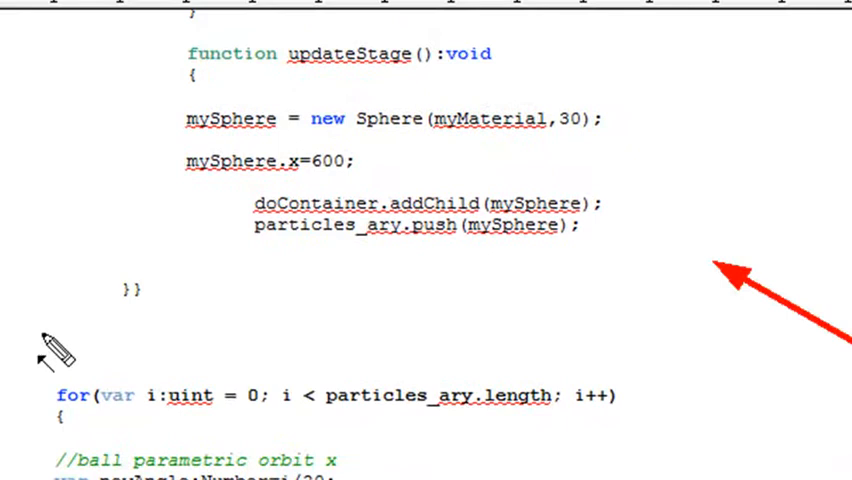
scroll(down, 3)
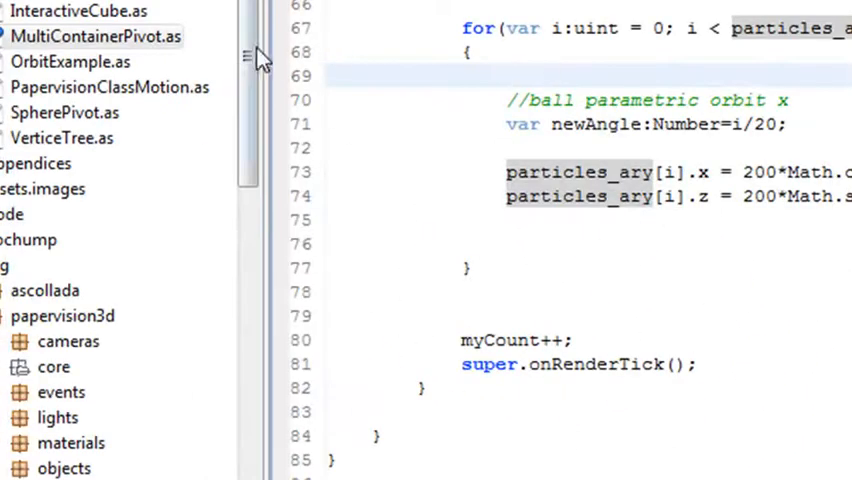
- Open VerticeTree.as and review its init() code placing spheres on cone vertices
click(60, 138)
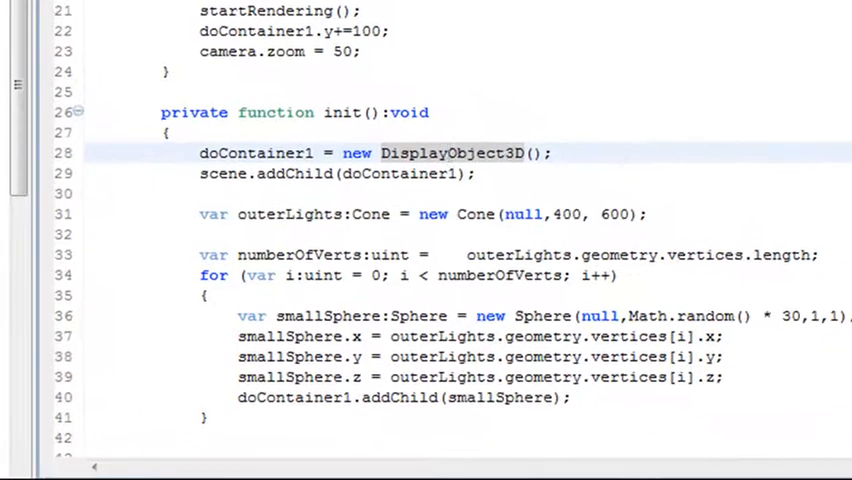
scroll(down, 3)
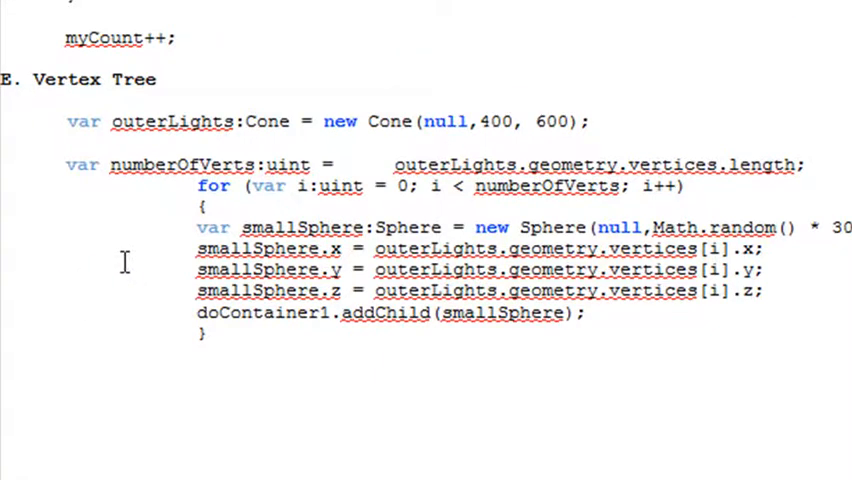
mouse_move(510, 120)
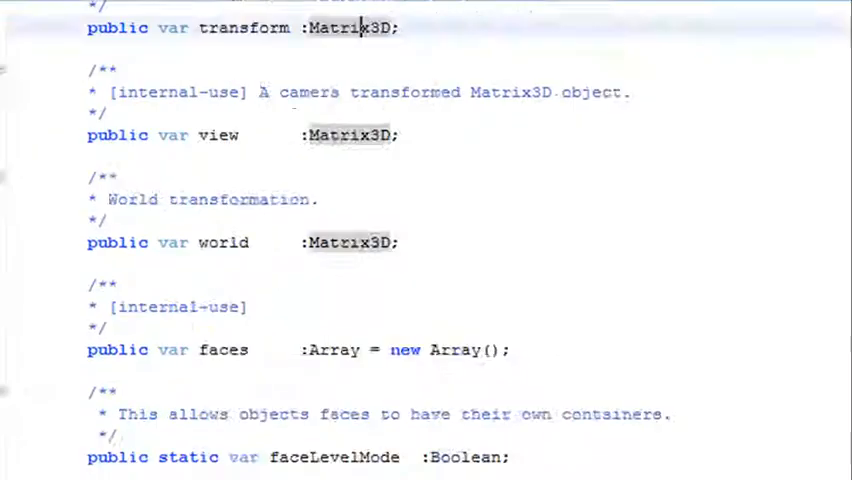
- Scroll DisplayObject3D.as through its screen, visible, name and id properties to the imports
scroll(down, 3)
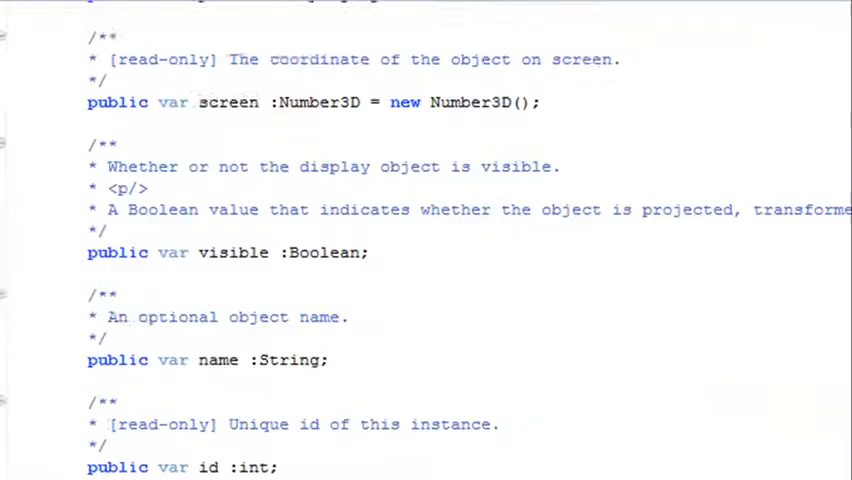
scroll(down, 3)
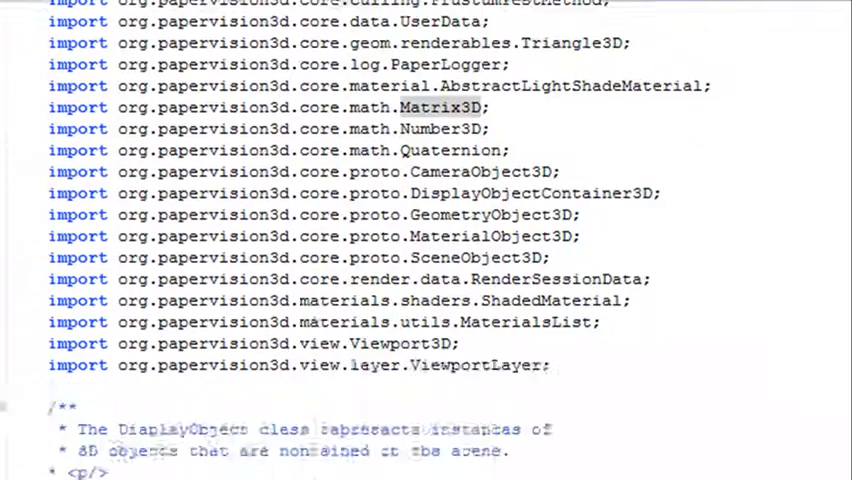
- Scroll Matrix3D.as through the n11–n44 fields, IDENTITY getter and calculateMultiply3x3
scroll(down, 3)
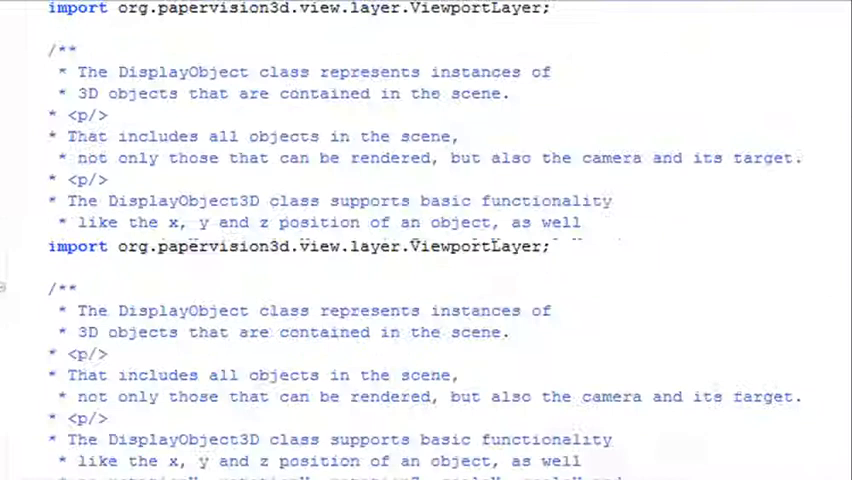
scroll(down, 3)
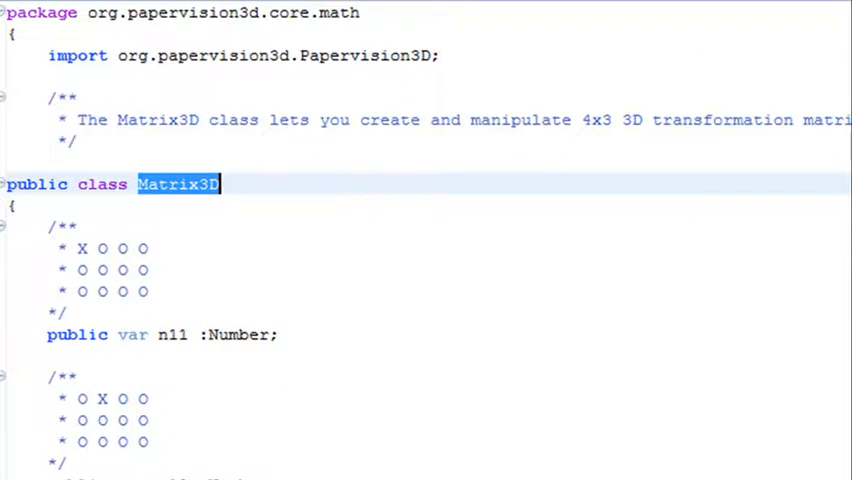
scroll(down, 3)
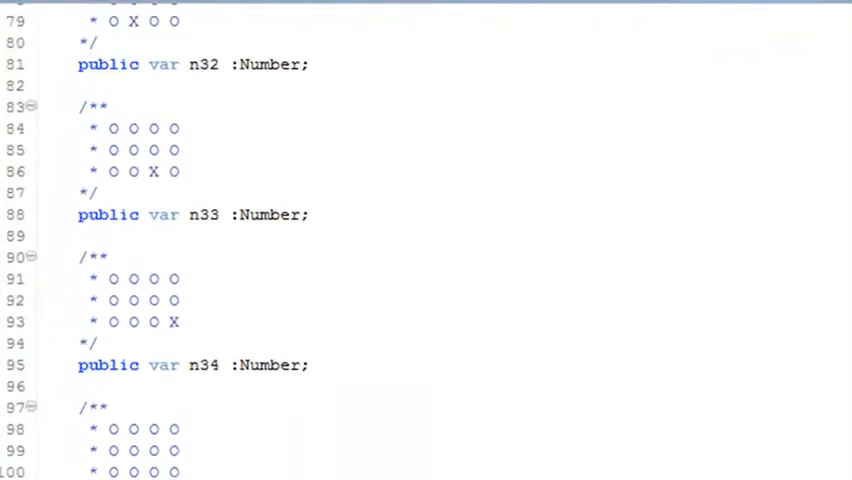
scroll(down, 3)
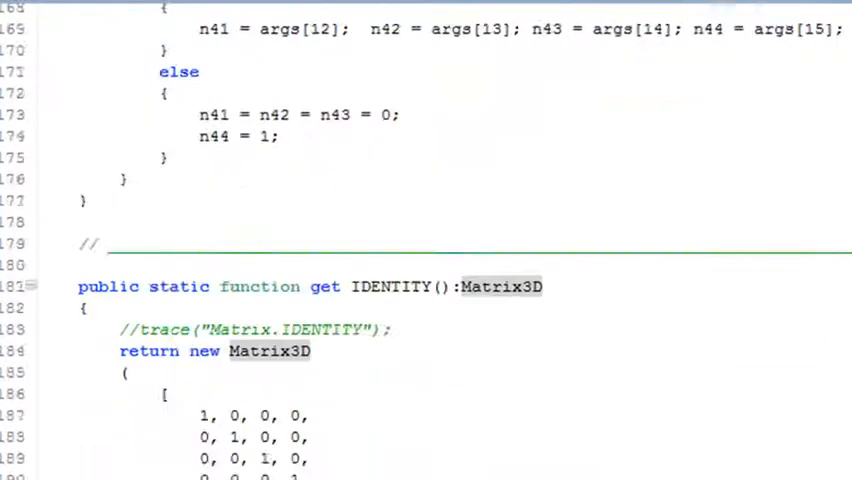
scroll(down, 3)
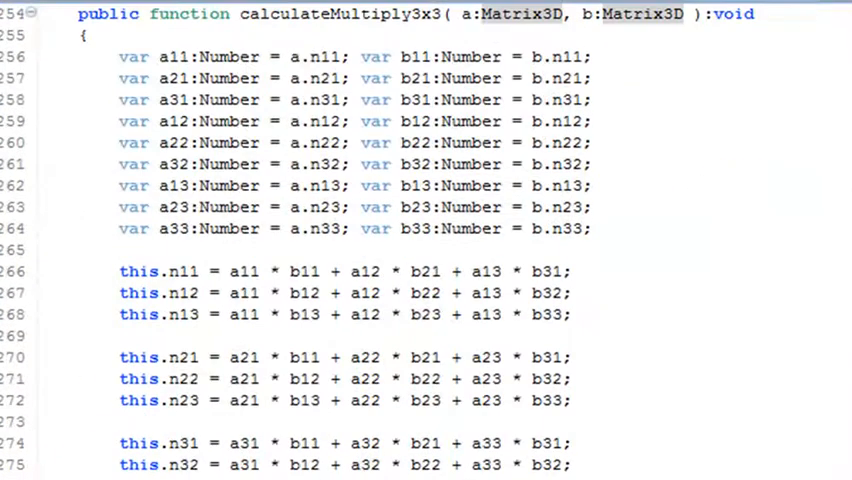